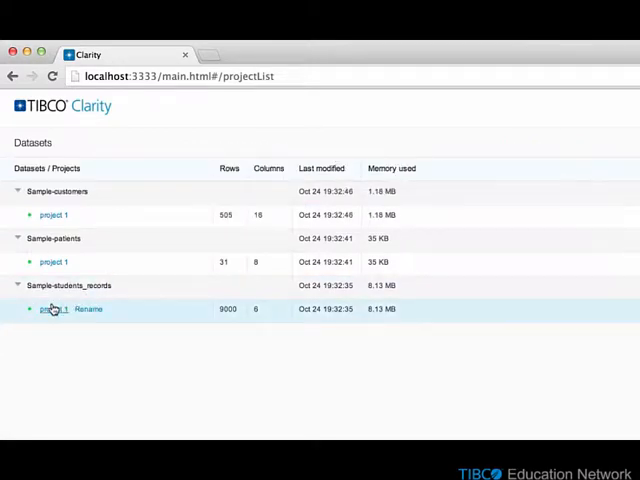
# Load project 1 of Sample-students_records and bring up the All column operations menu.
pyautogui.click(54, 308)
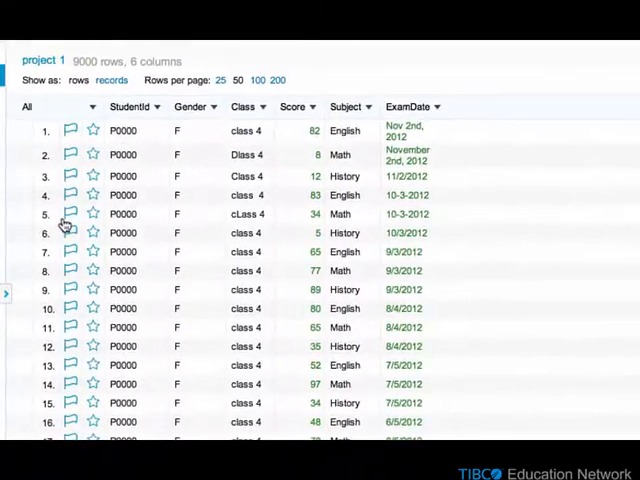
pyautogui.click(132, 104)
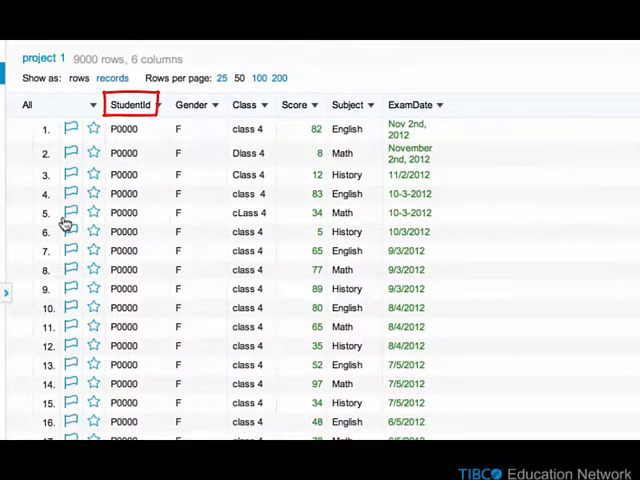
pyautogui.click(190, 104)
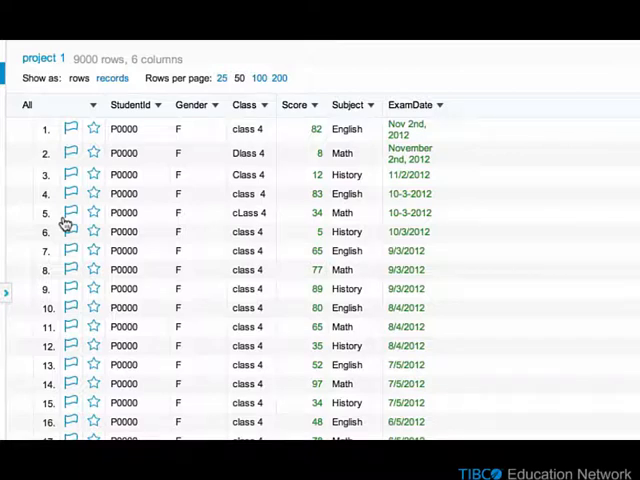
pyautogui.moveTo(92, 108)
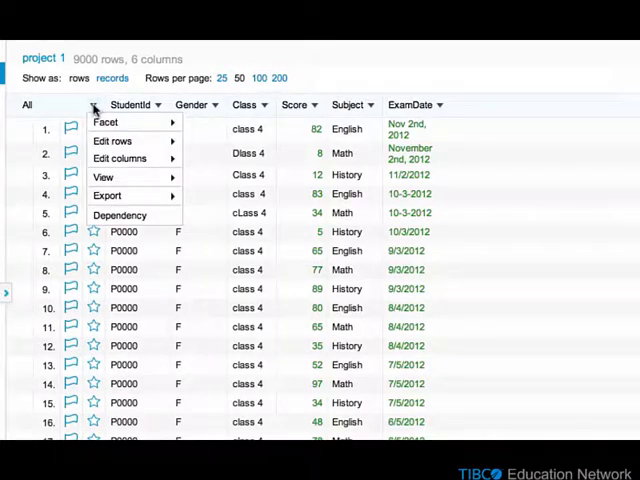
# Run a dependency check with StudentId as key and Gender as value, finding no violation.
pyautogui.click(120, 214)
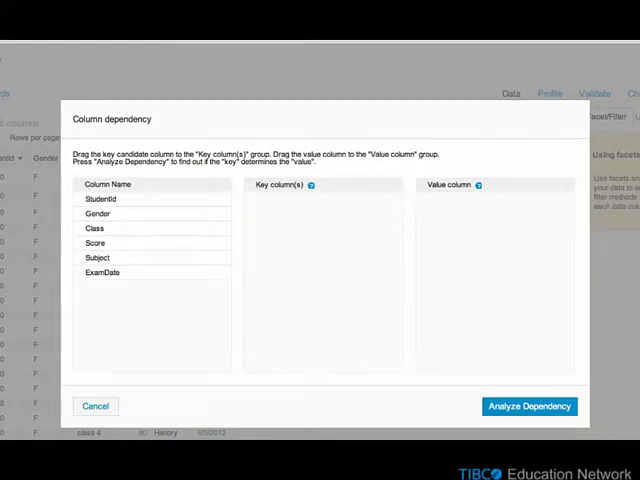
pyautogui.moveTo(100, 198); pyautogui.dragTo(272, 200)
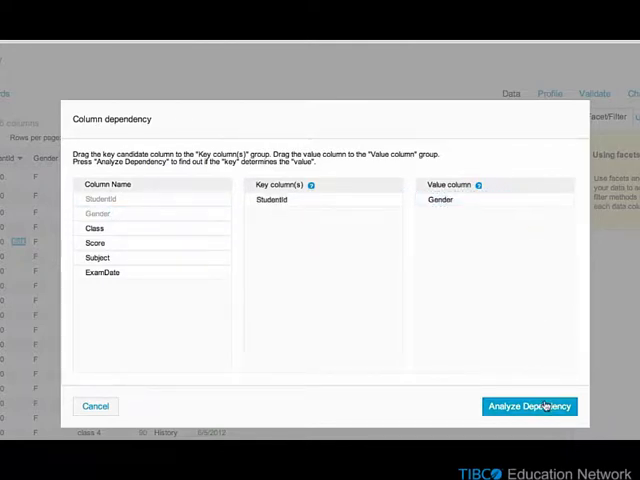
pyautogui.click(528, 406)
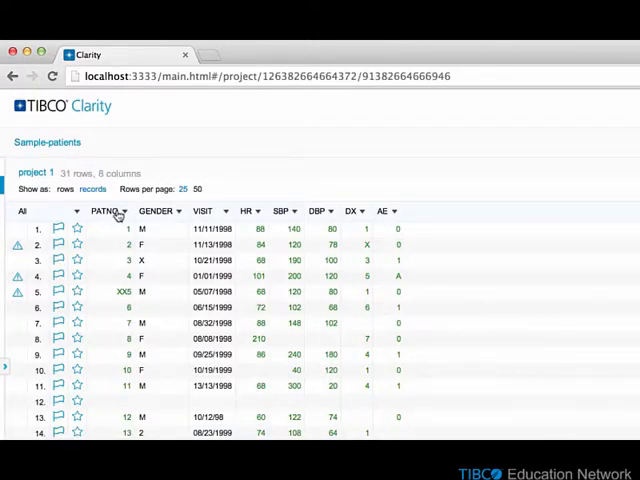
pyautogui.moveTo(160, 212)
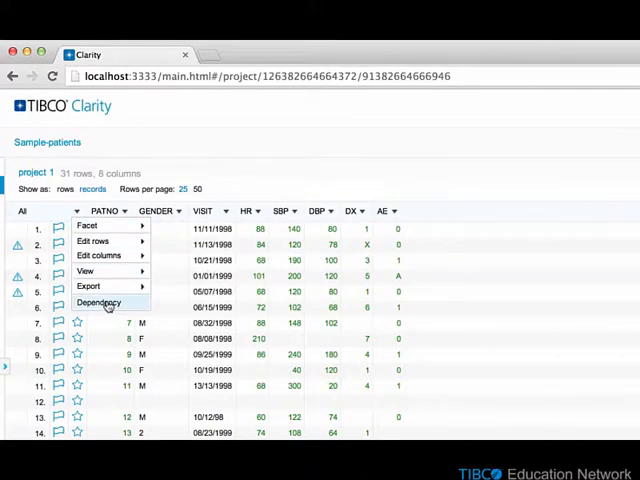
# Run a PATNO-to-GENDER dependency check, revealing conflicting rows 3 and 17.
pyautogui.click(100, 302)
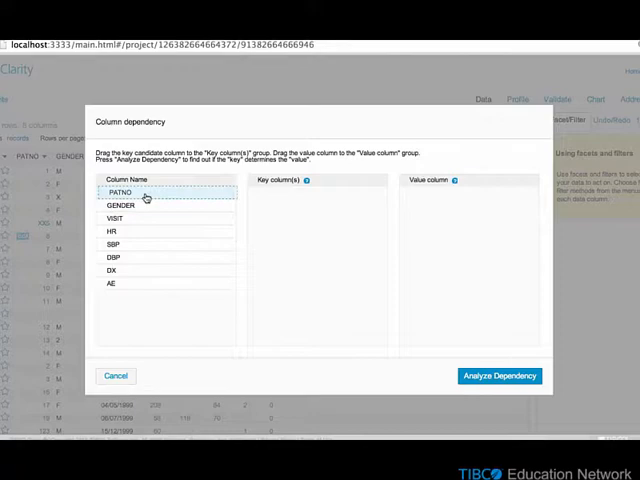
pyautogui.moveTo(120, 192); pyautogui.dragTo(280, 192)
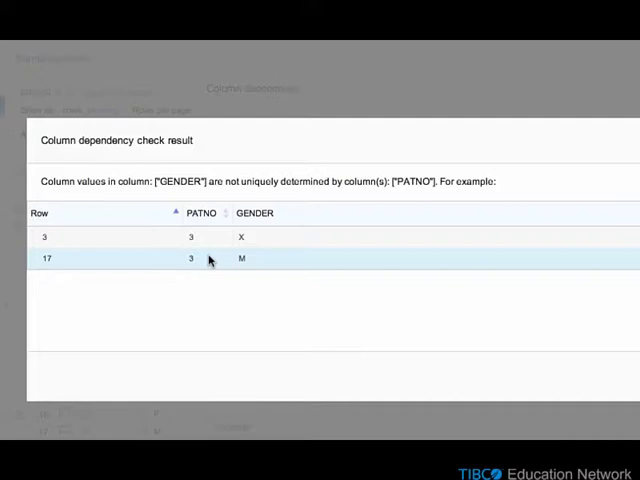
pyautogui.moveTo(260, 266)
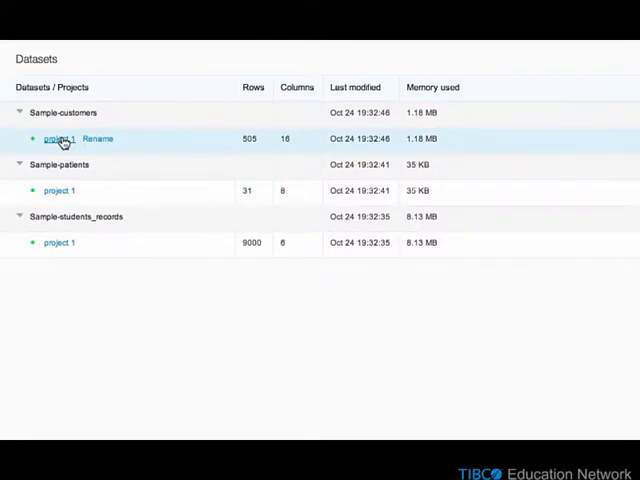
# Load project 1 of Sample-customers and bring up its column dependency dialog.
pyautogui.click(58, 138)
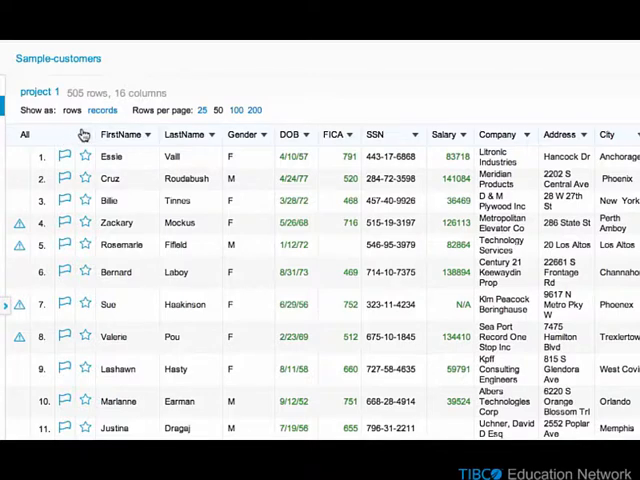
pyautogui.rightClick(116, 134)
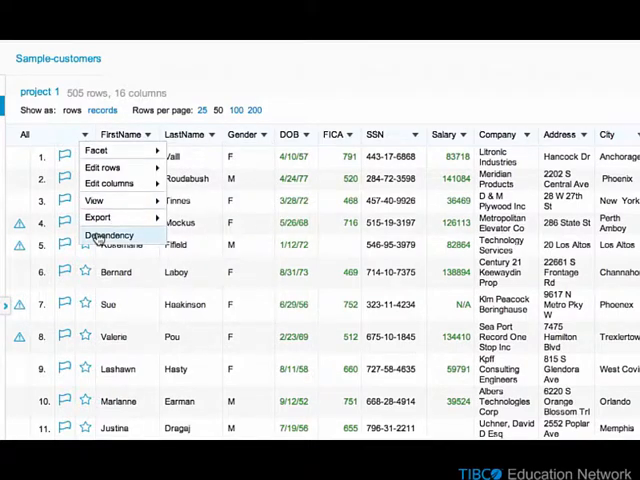
pyautogui.click(116, 236)
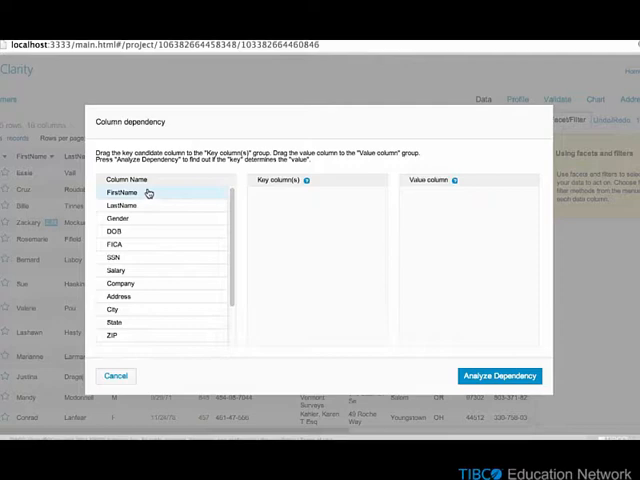
# Check whether FirstName, LastName and Phone determine SSN, finding rows 338 and 349 conflict, and acknowledge the result.
pyautogui.moveTo(130, 192); pyautogui.dragTo(310, 204)
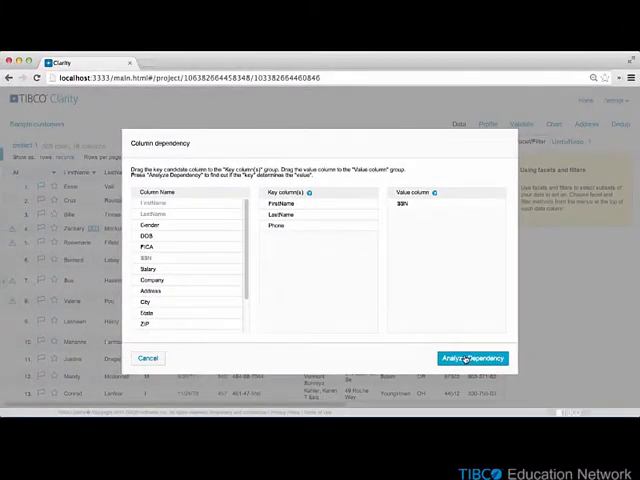
pyautogui.click(472, 358)
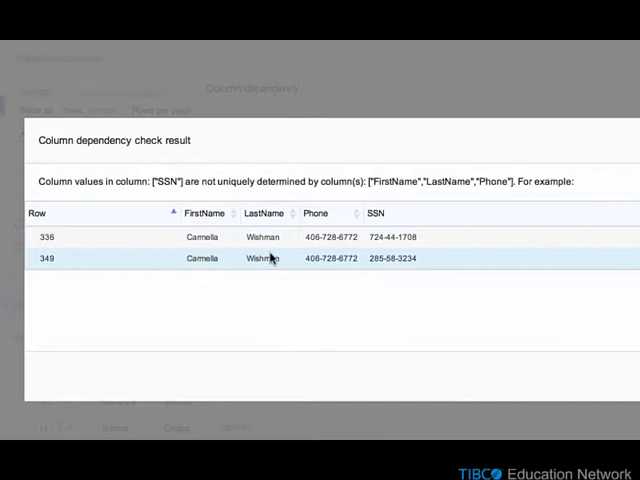
pyautogui.moveTo(358, 248)
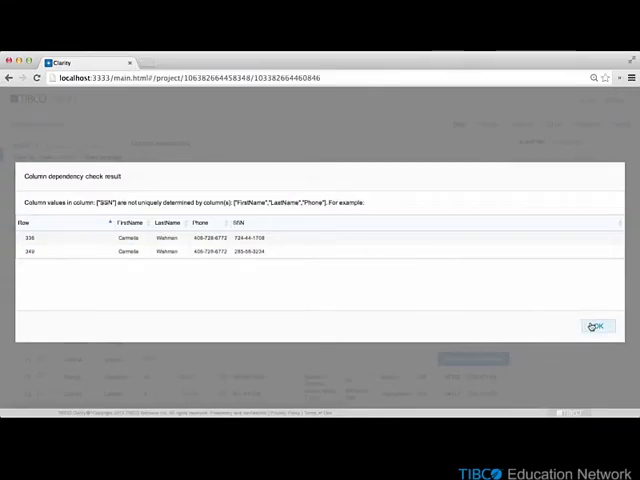
pyautogui.click(596, 328)
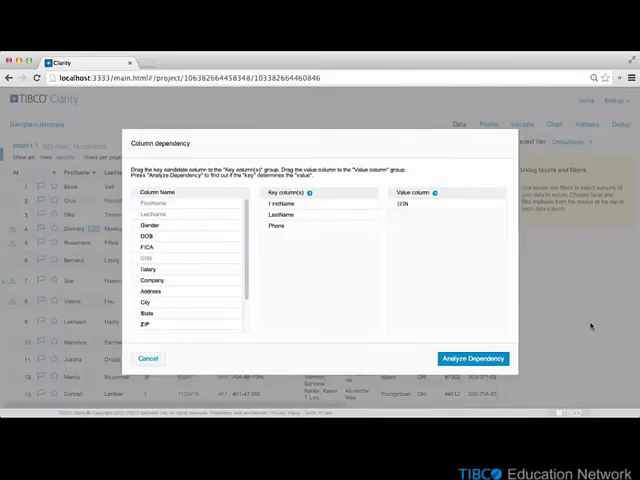